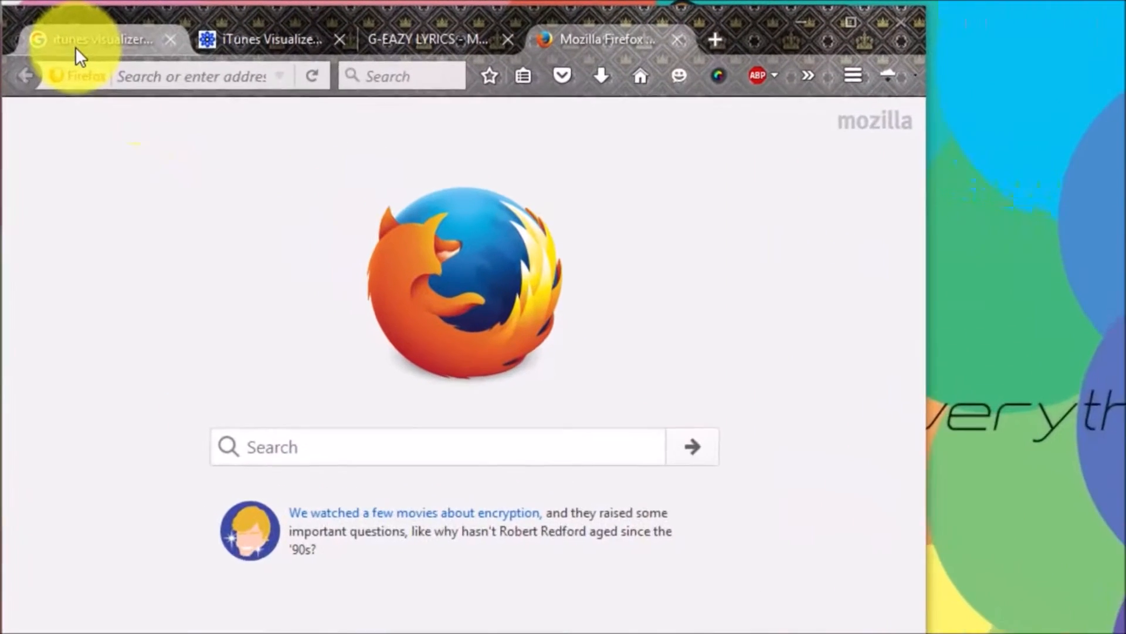
Move from the Google results to the imagomat Cover Version visualizer download page
left_click(97, 40)
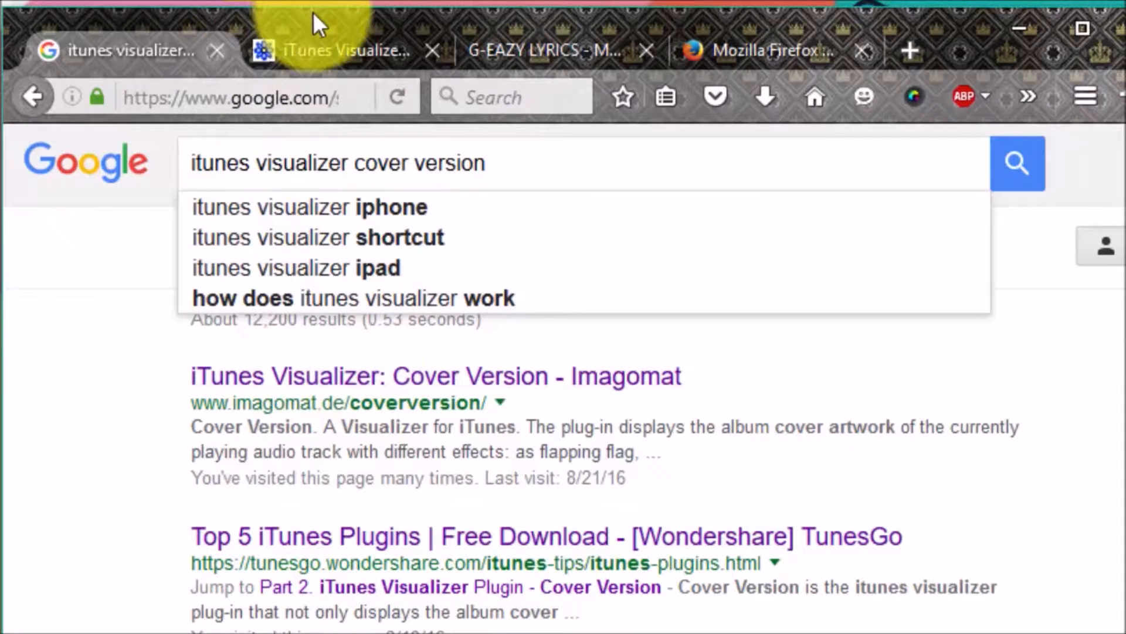
left_click(330, 50)
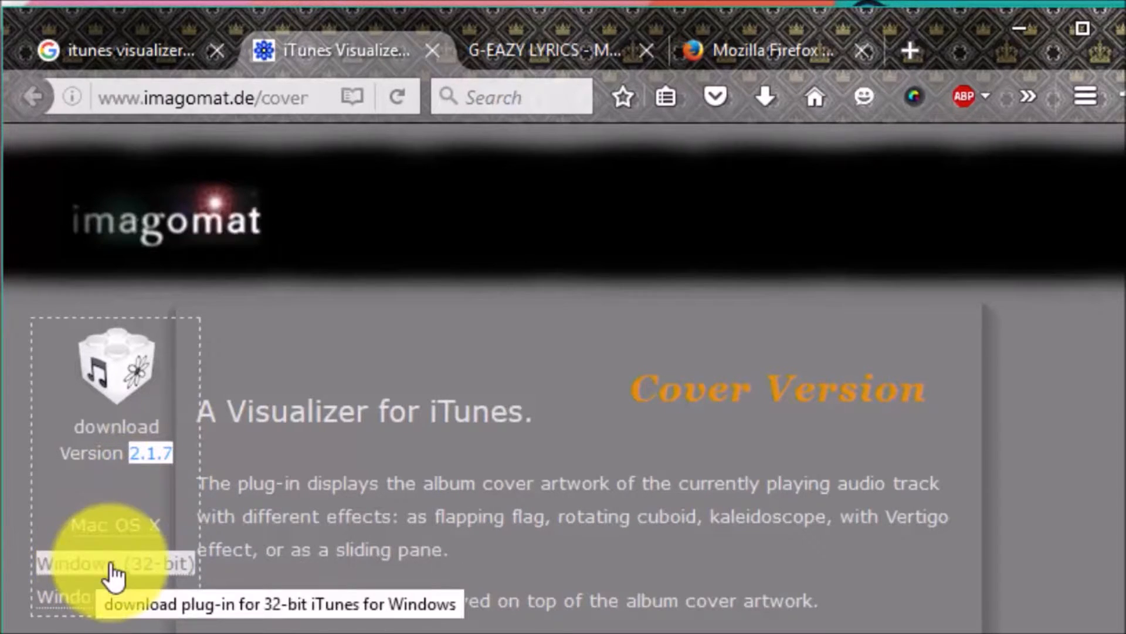
mouse_move(351, 593)
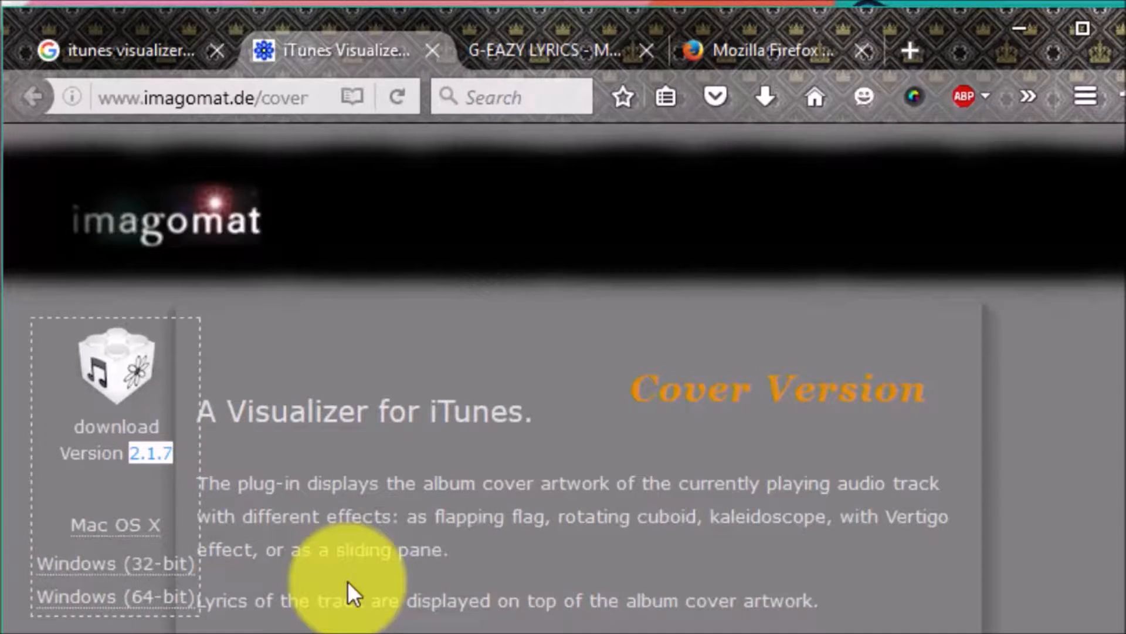
mouse_move(1011, 42)
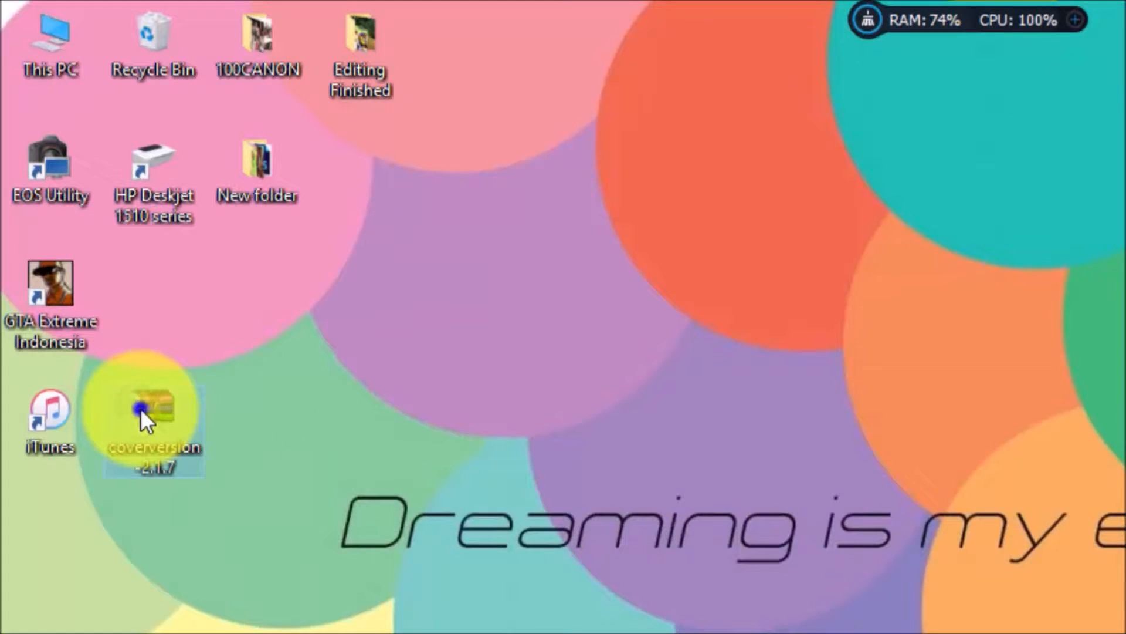
Extract coverversion-2.1.7 on the desktop and open the Cover Version 2.1.7 folder
right_click(152, 417)
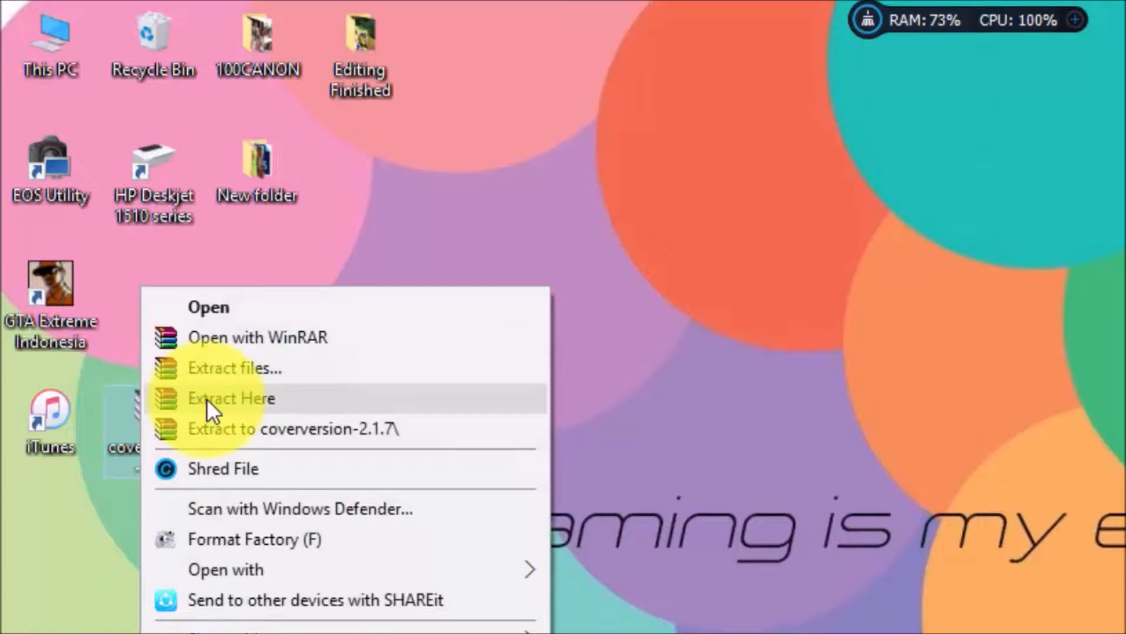
left_click(231, 398)
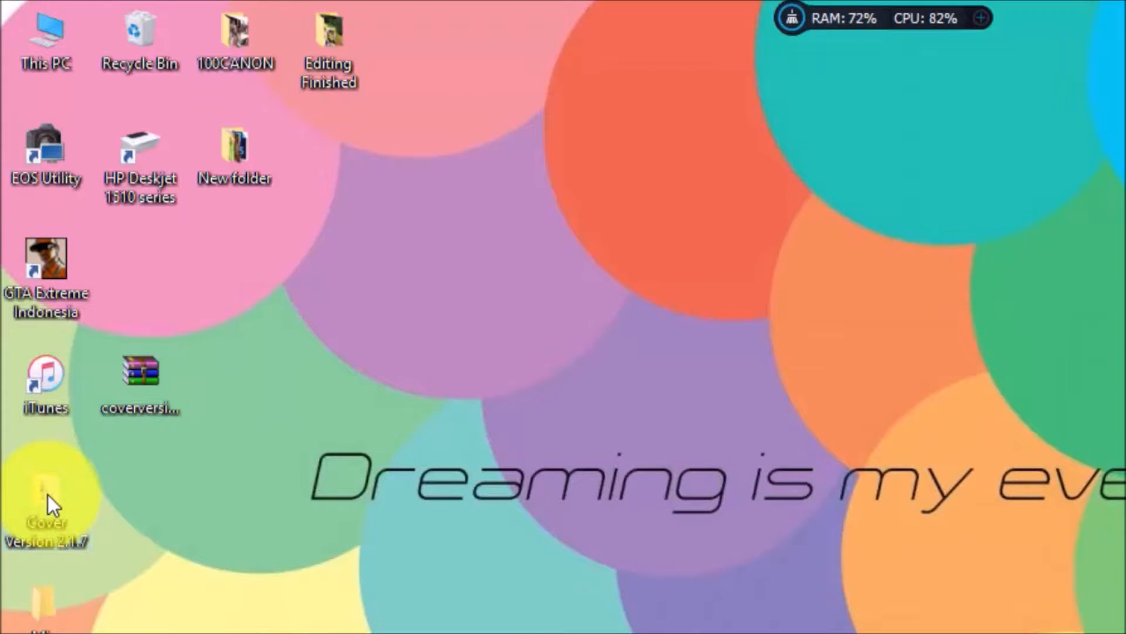
double_click(45, 502)
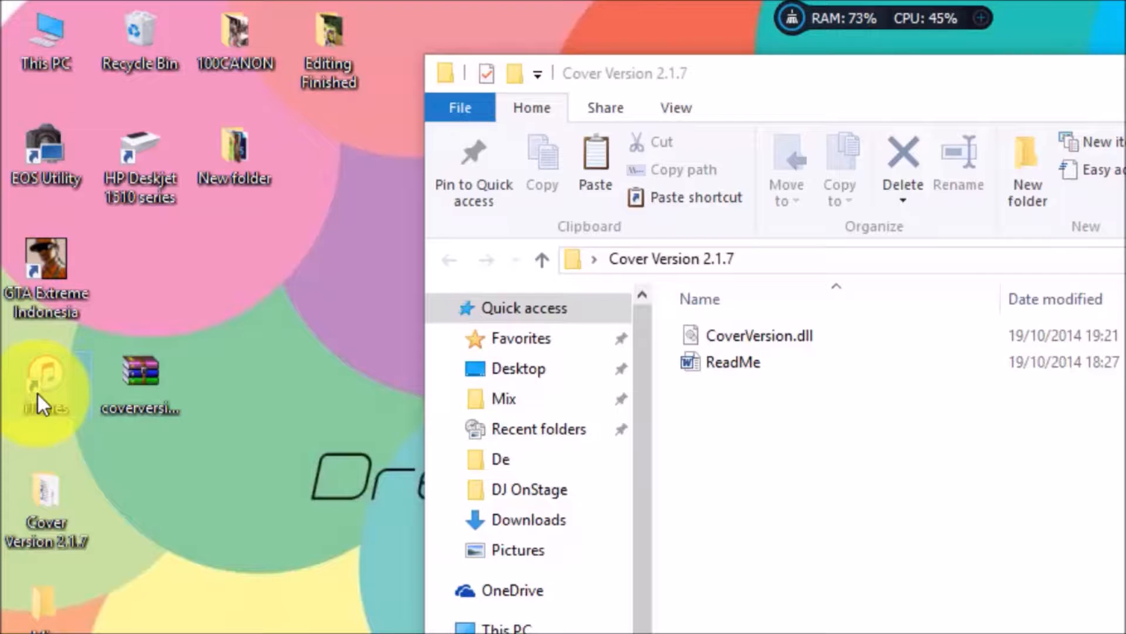
Open the iTunes shortcut's file location and select CoverVersion.dll in the Cover Version folder
right_click(45, 388)
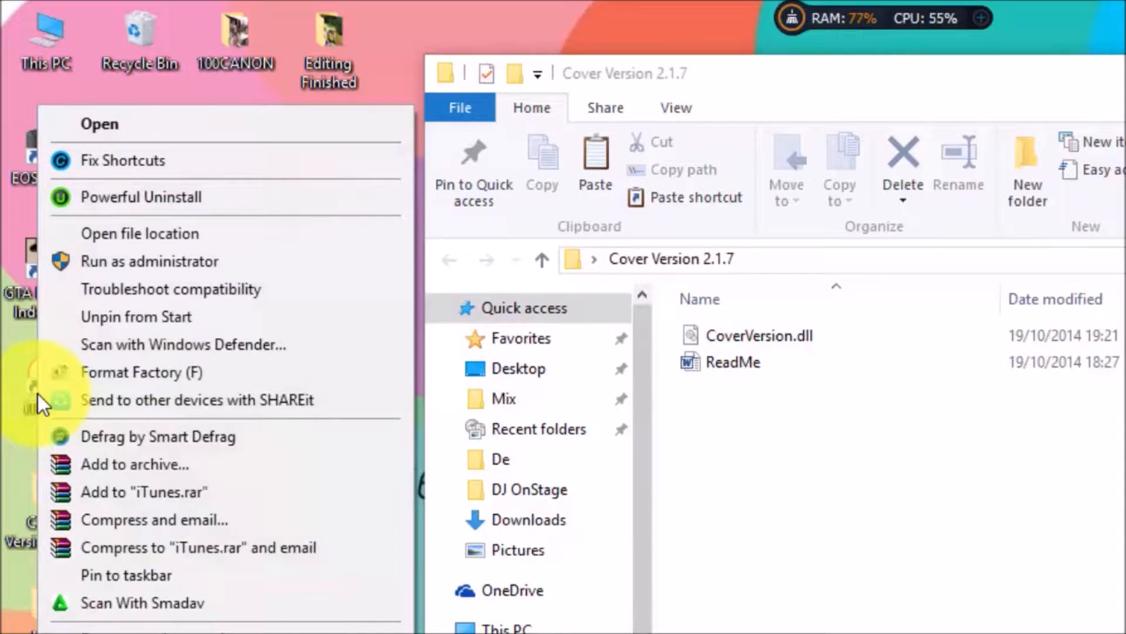
left_click(230, 240)
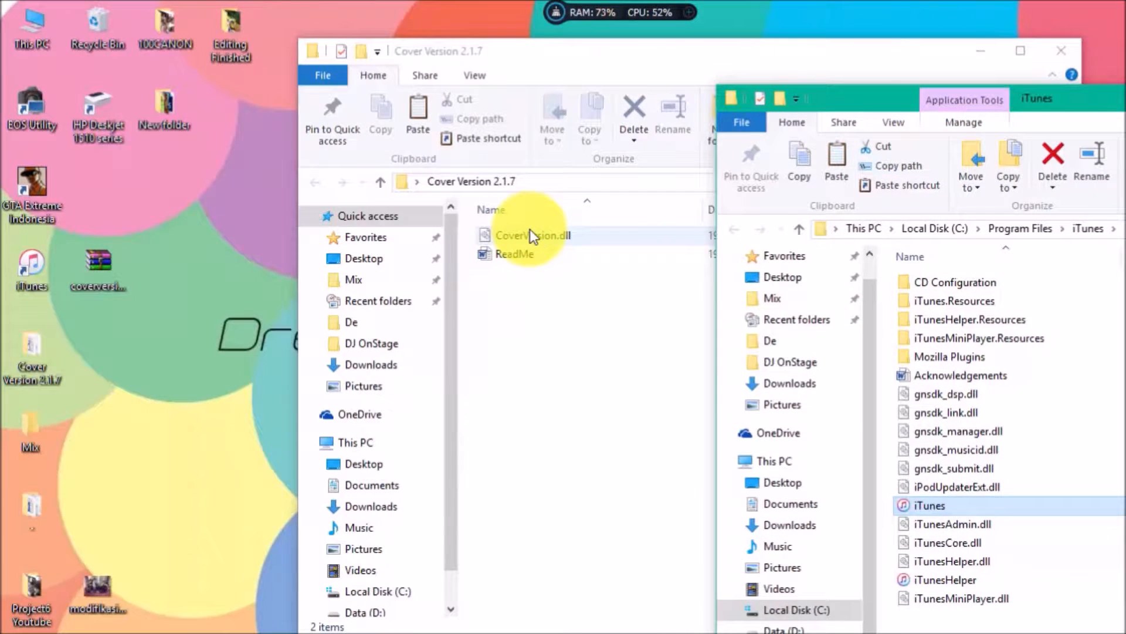
left_click(524, 234)
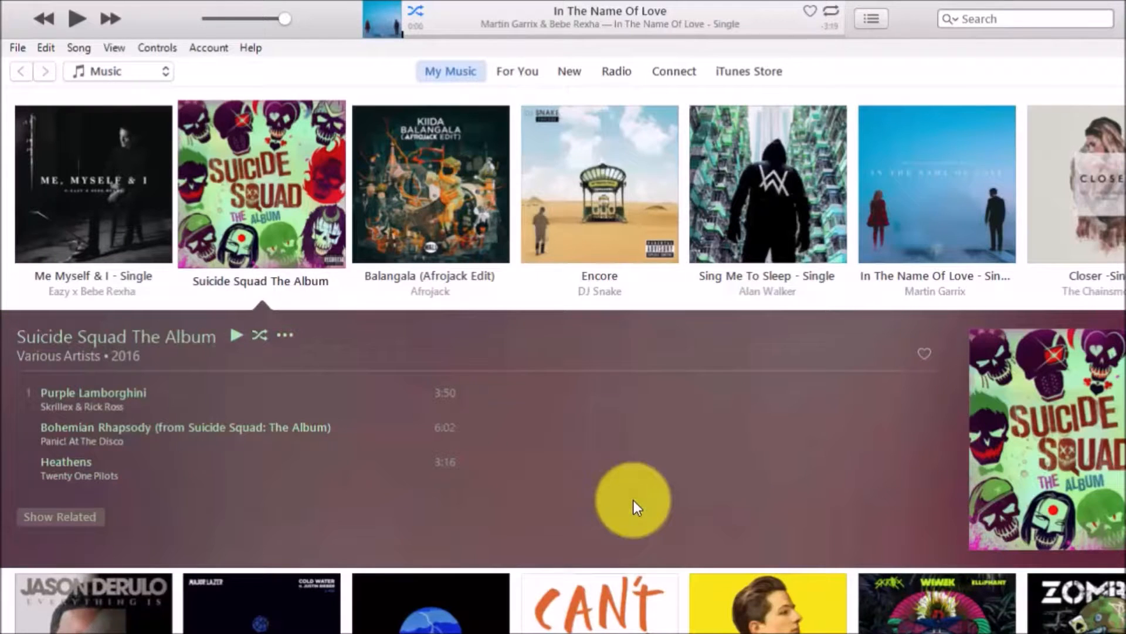
mouse_move(194, 111)
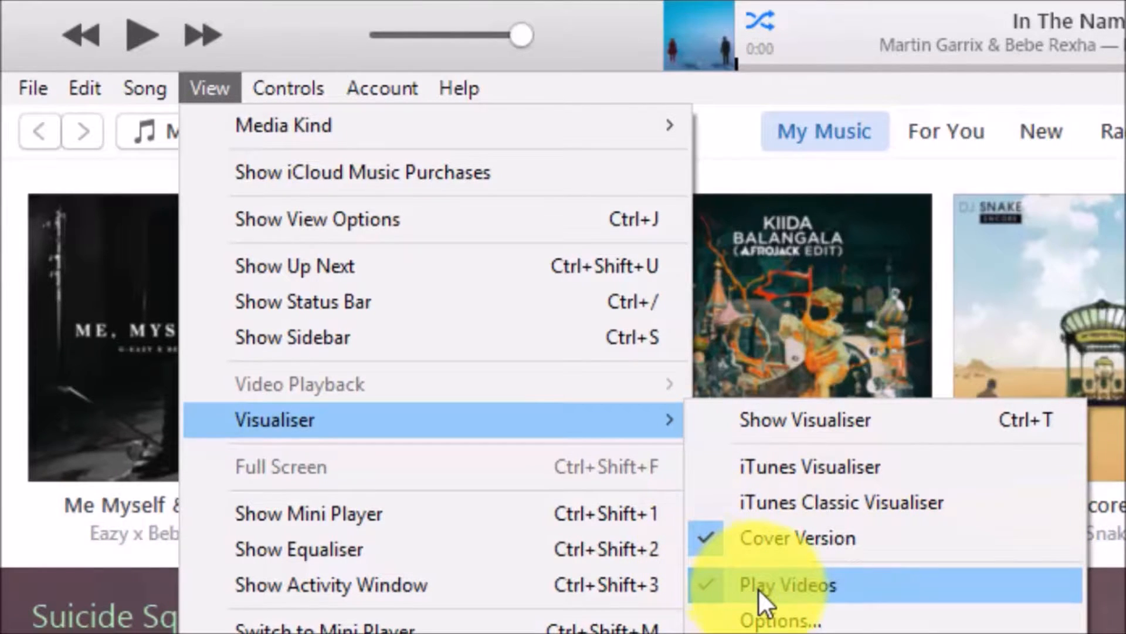
mouse_move(780, 619)
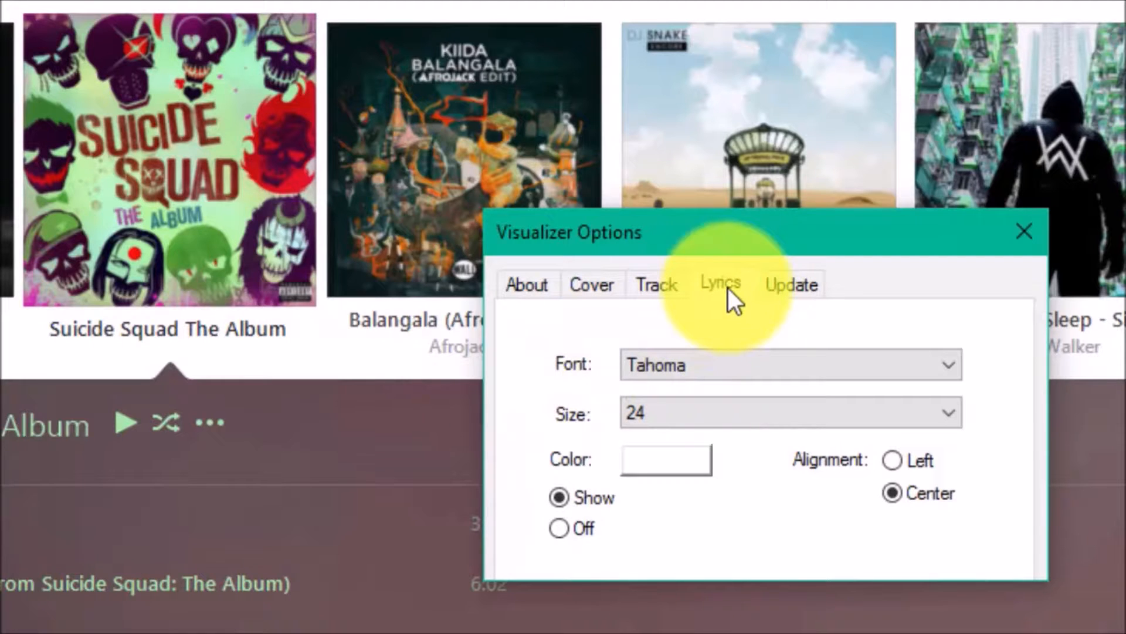
Check the font settings on the Lyrics tab of Cover Version Visualizer Options, then close it
left_click(720, 284)
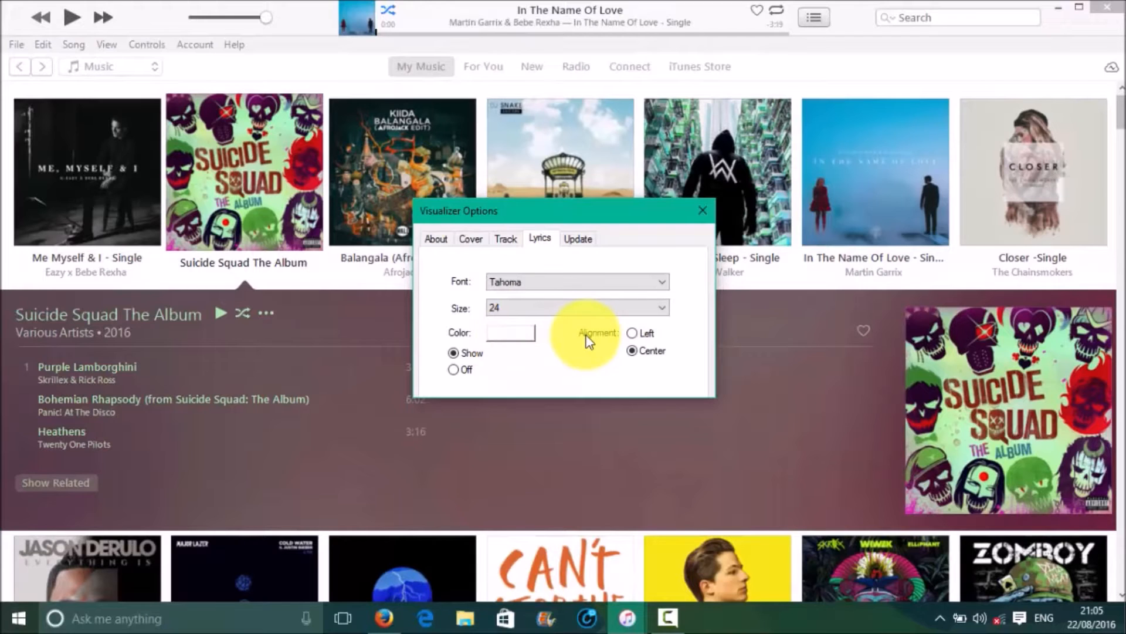
left_click(702, 210)
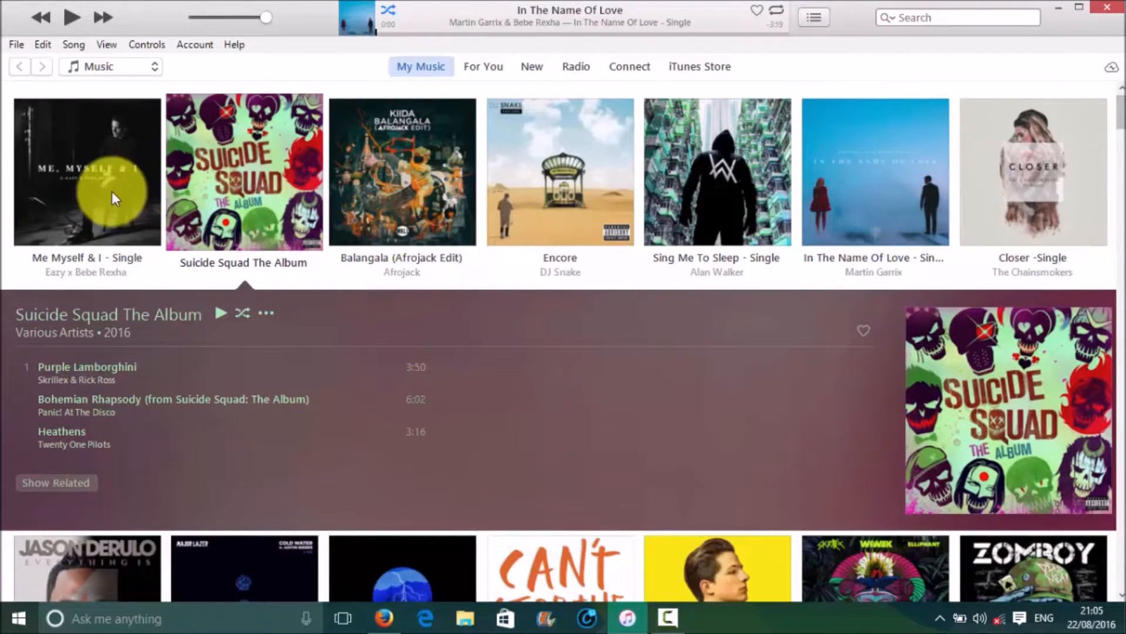
Open Get Info for the Me Myself & I track and place the cursor in its Lyrics box
left_click(86, 170)
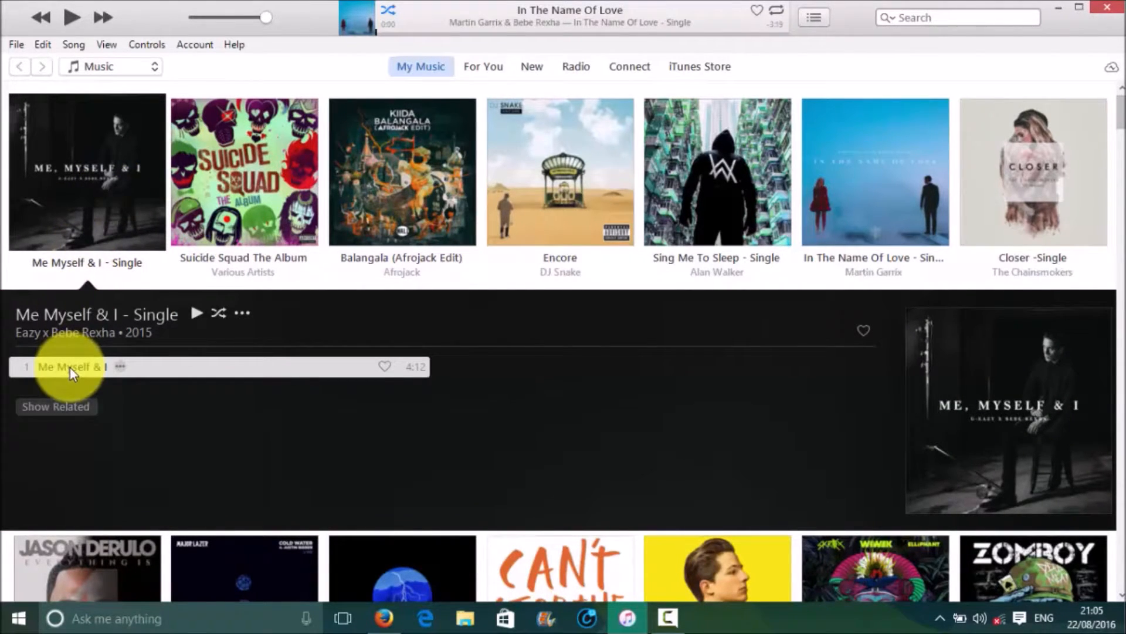
right_click(68, 366)
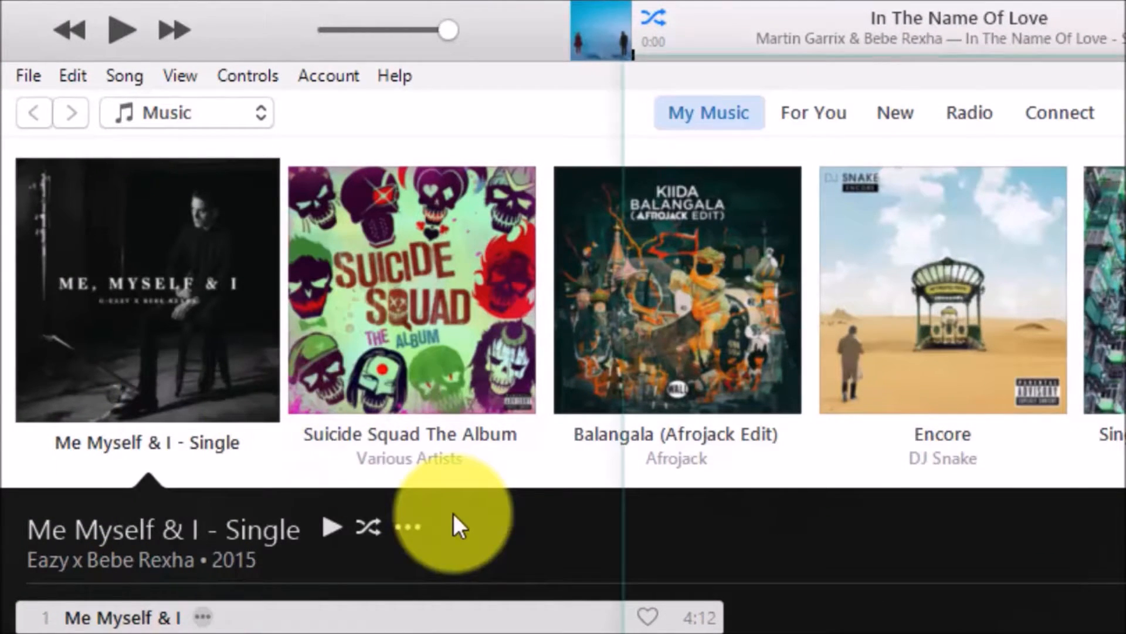
left_click(408, 526)
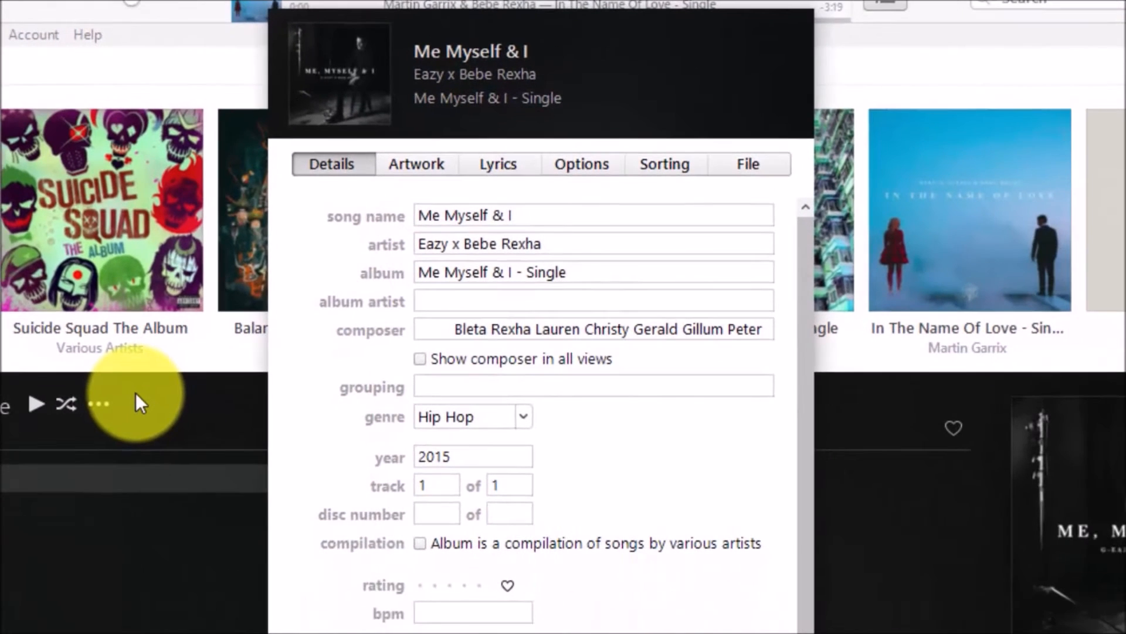
left_click(496, 164)
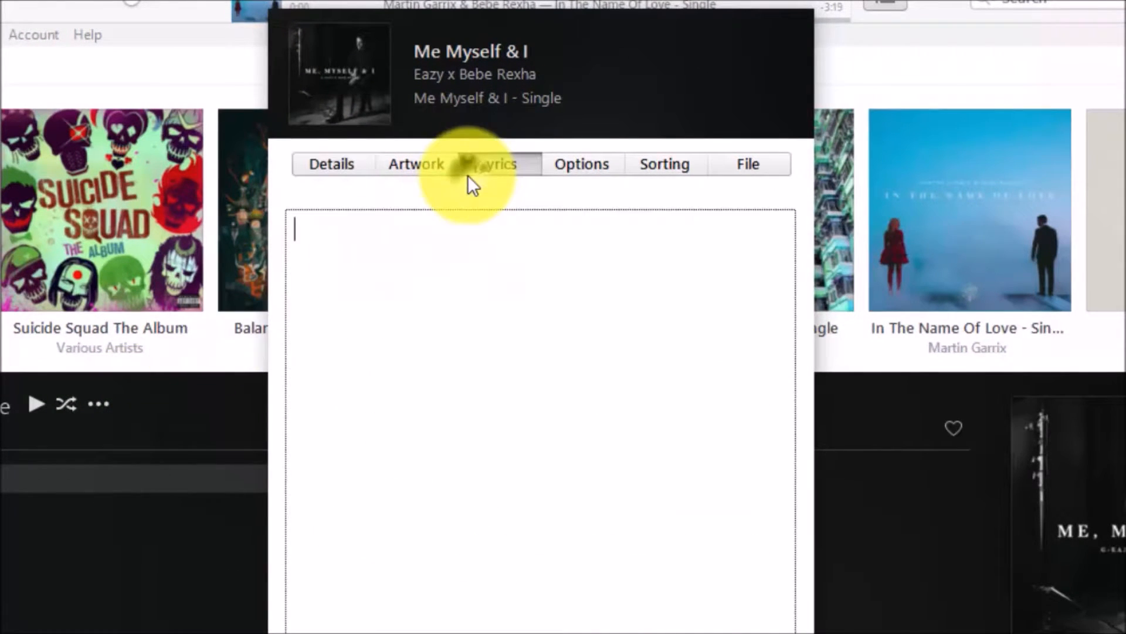
left_click(497, 164)
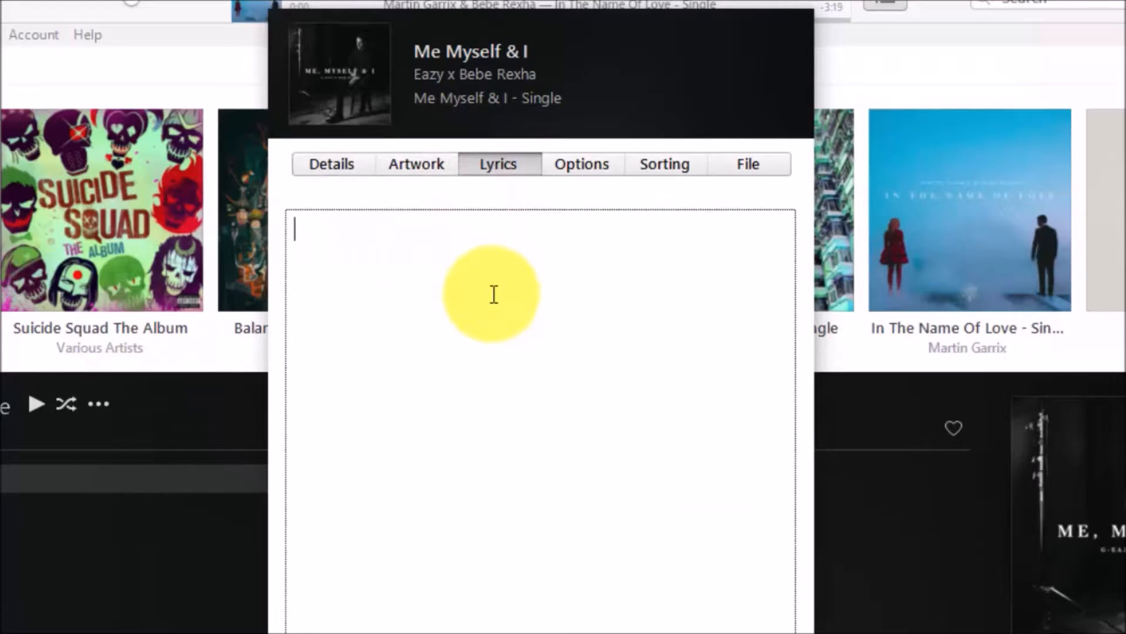
mouse_move(373, 259)
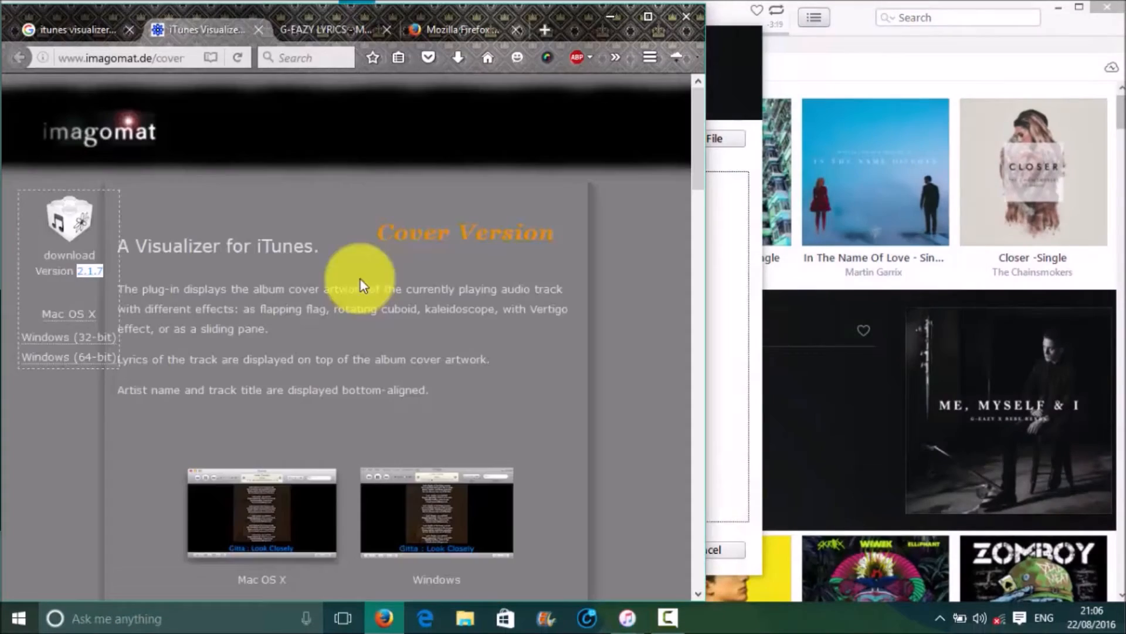
Copy the Me, Myself & I lyrics from the G-Eazy AZLyrics page and paste them into Lyrics
left_click(324, 30)
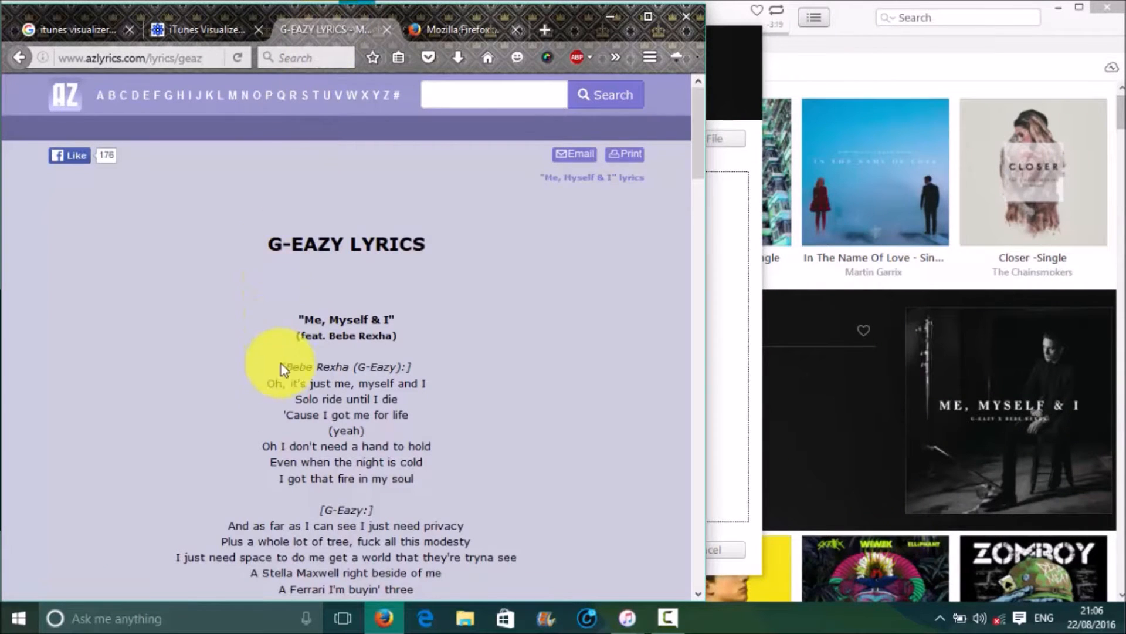
left_click_drag(279, 366, 410, 414)
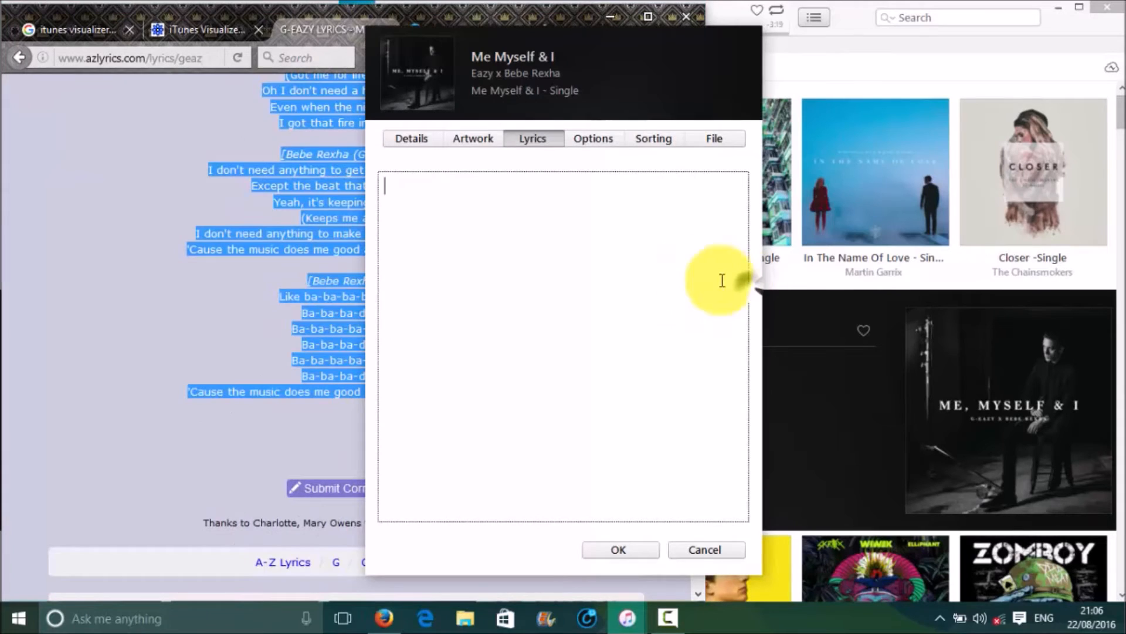
right_click(402, 183)
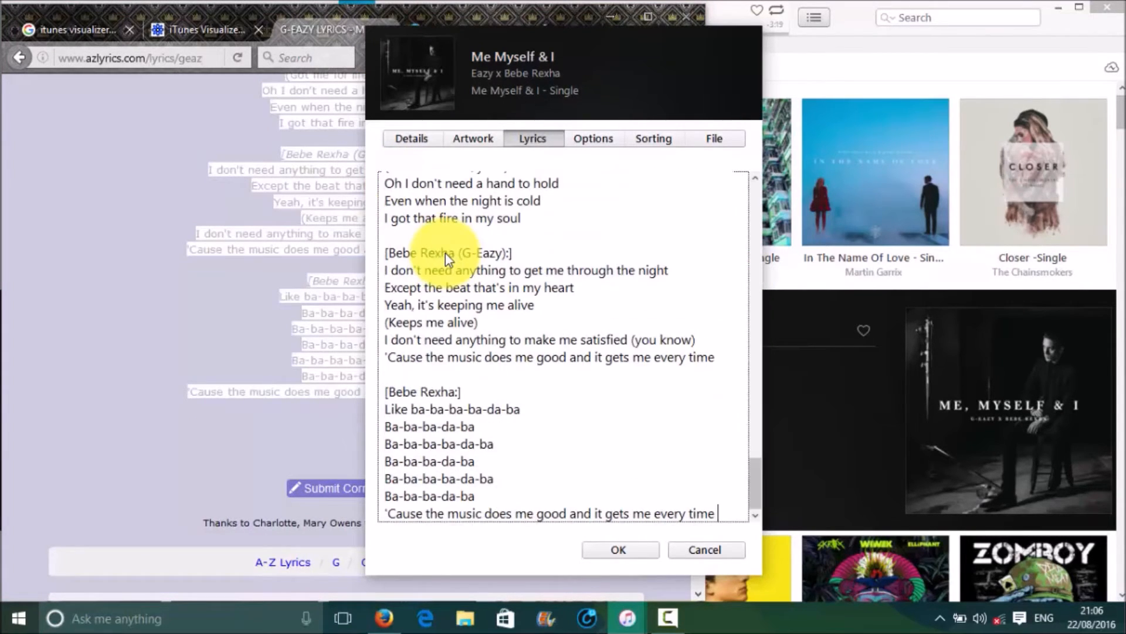
mouse_move(551, 428)
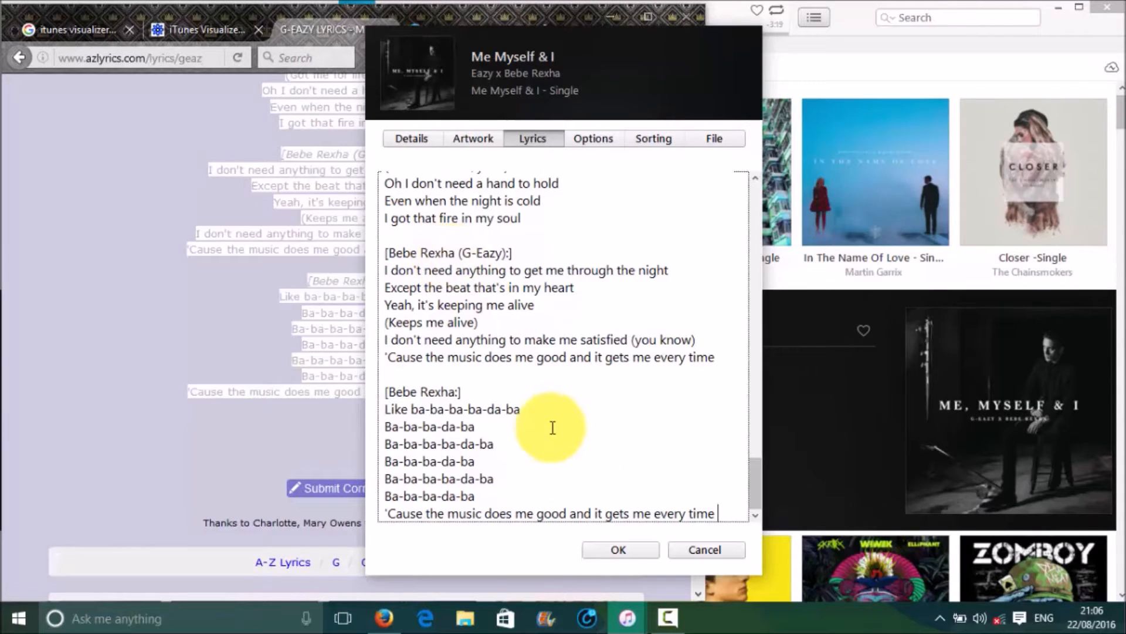